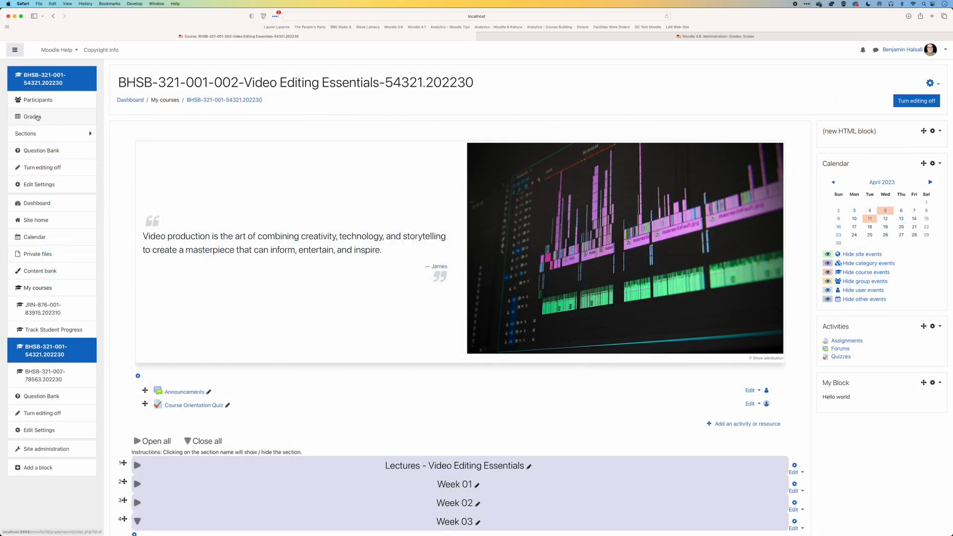
From the course Grades page, mark the ungraded student's Week 04 Assignment as pass
{"action": "left_click", "coordinate": [32, 117]}
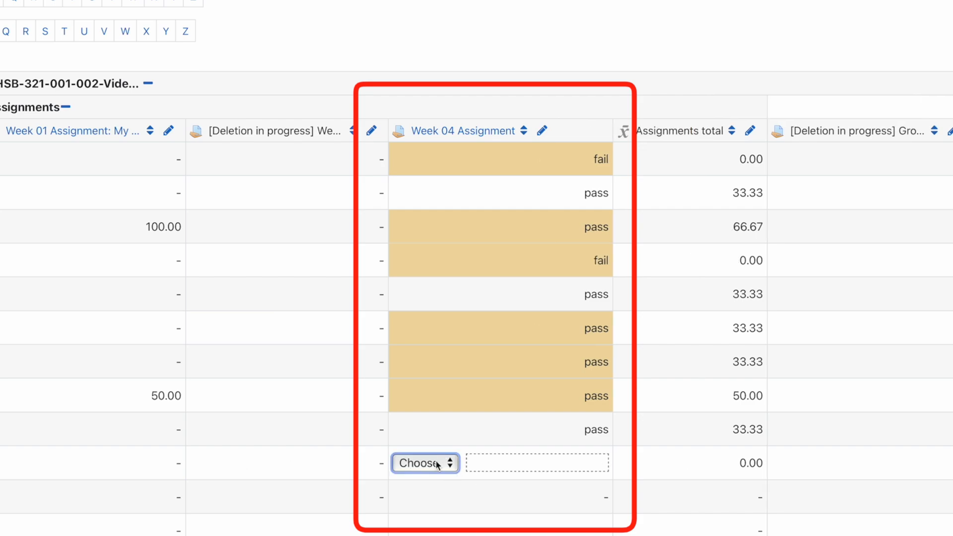
{"action": "left_click", "coordinate": [424, 463]}
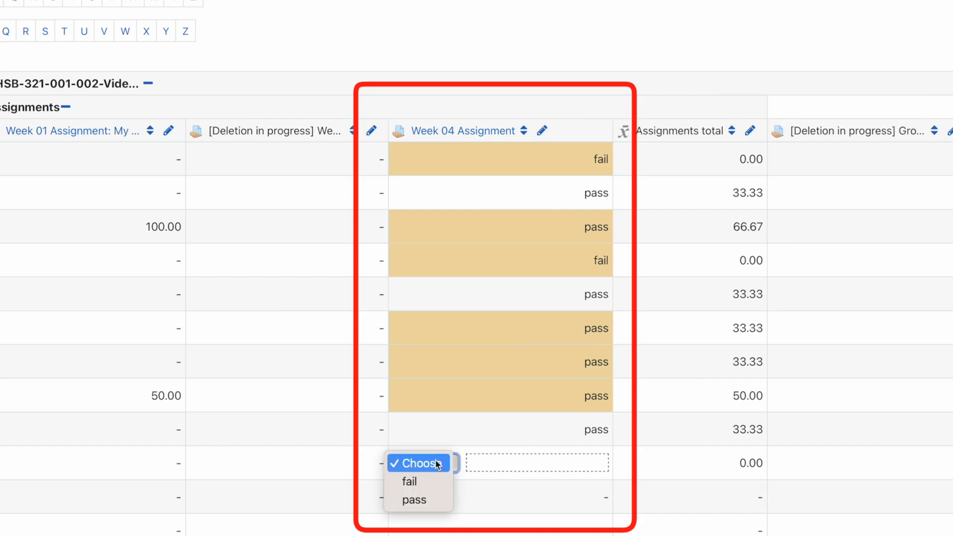
{"action": "mouse_move", "coordinate": [418, 480]}
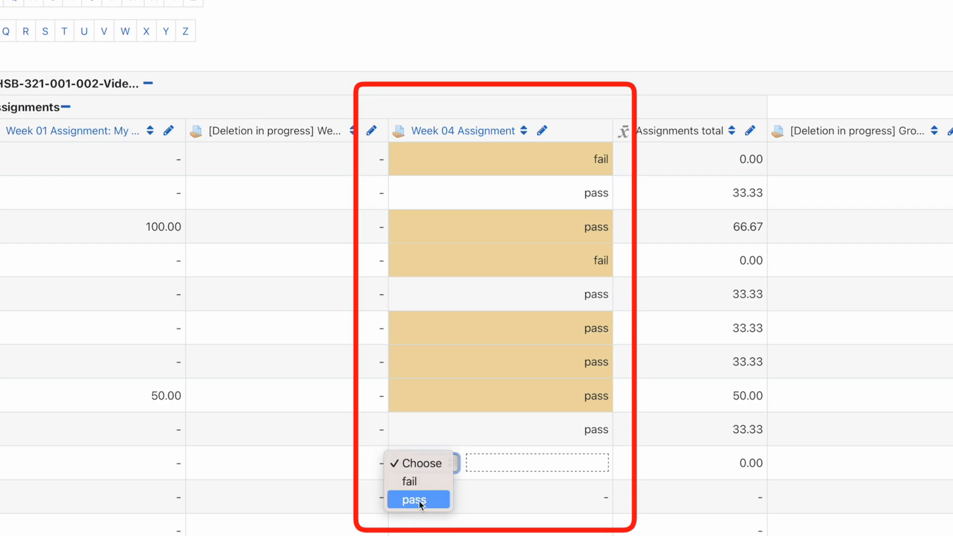
{"action": "left_click", "coordinate": [412, 499]}
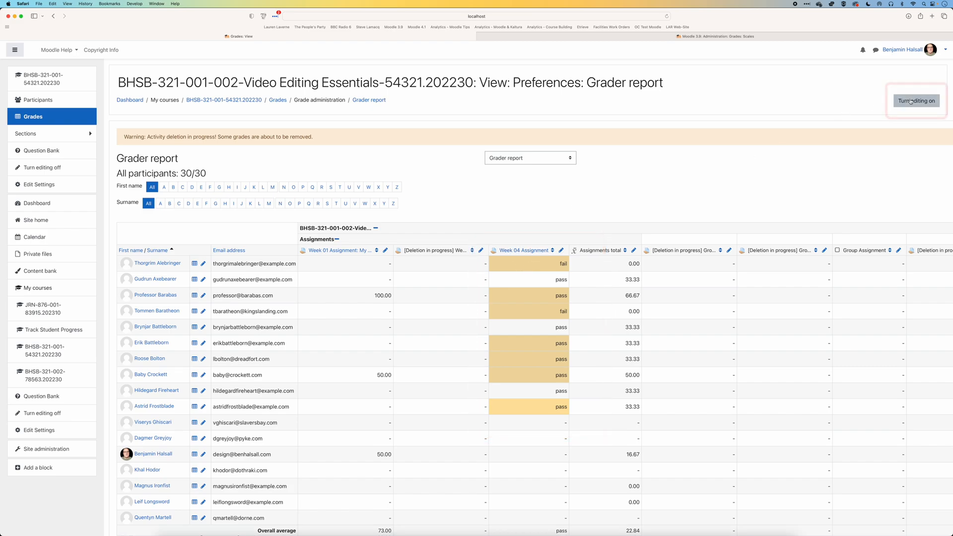
With editing on, remove the Overridden flag from the first student's Week 04 grade and save
{"action": "left_click", "coordinate": [916, 100]}
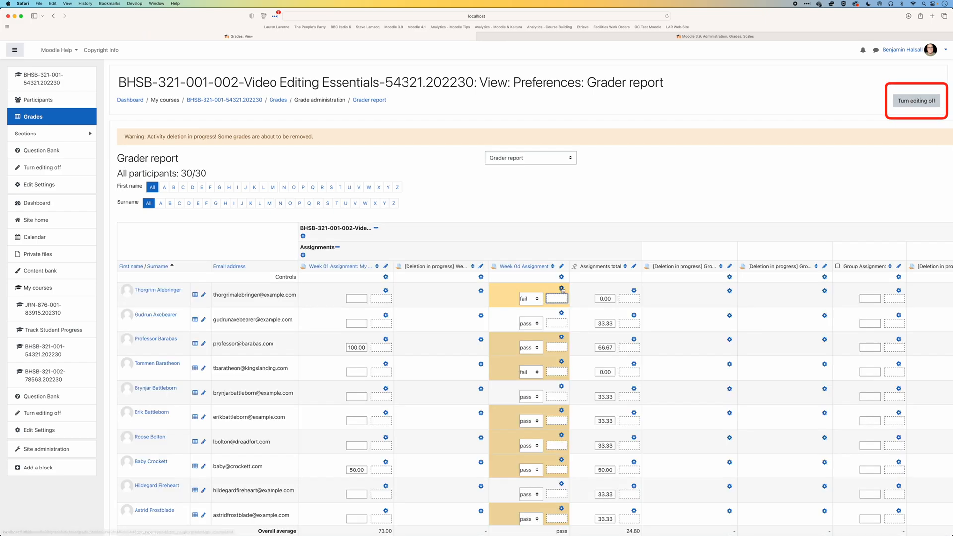
{"action": "left_click", "coordinate": [560, 289]}
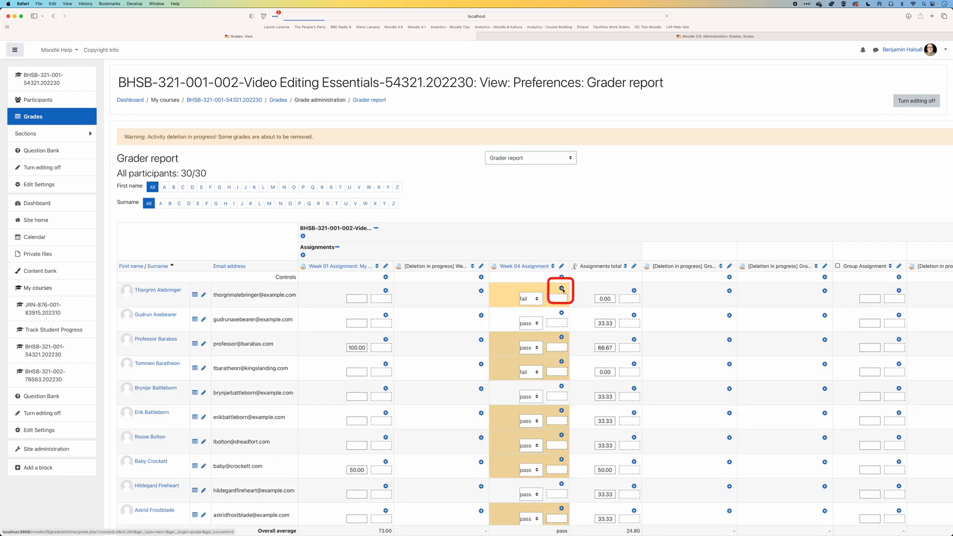
{"action": "left_click", "coordinate": [560, 289]}
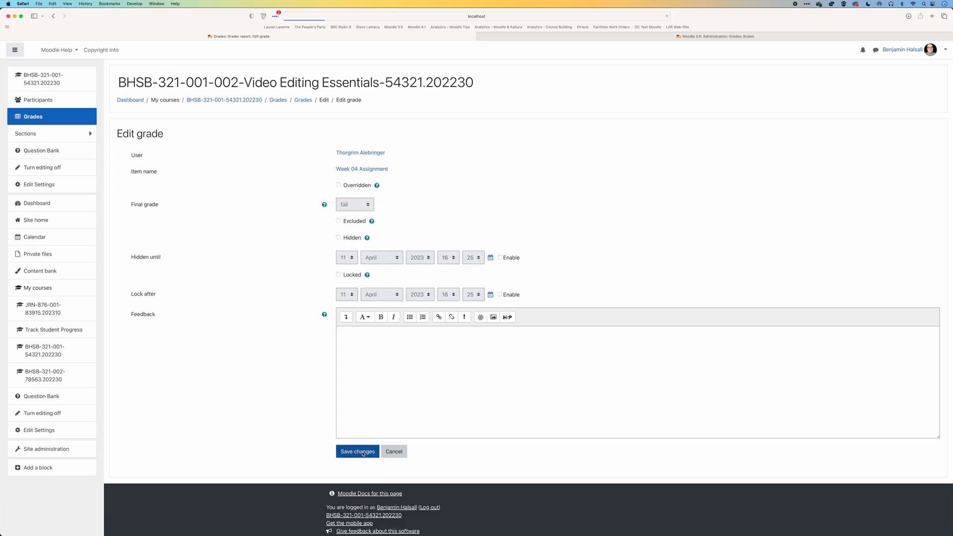
{"action": "left_click", "coordinate": [356, 450]}
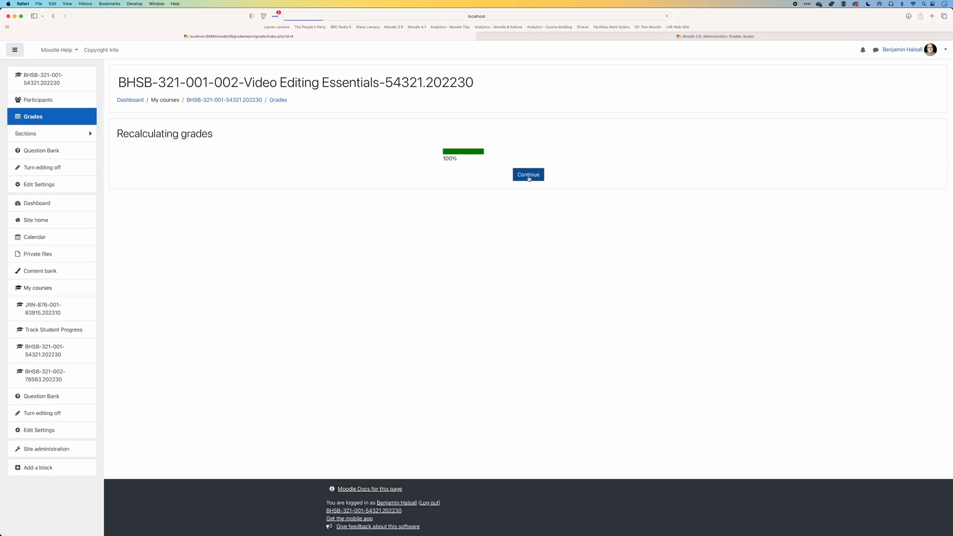
{"action": "left_click", "coordinate": [526, 175]}
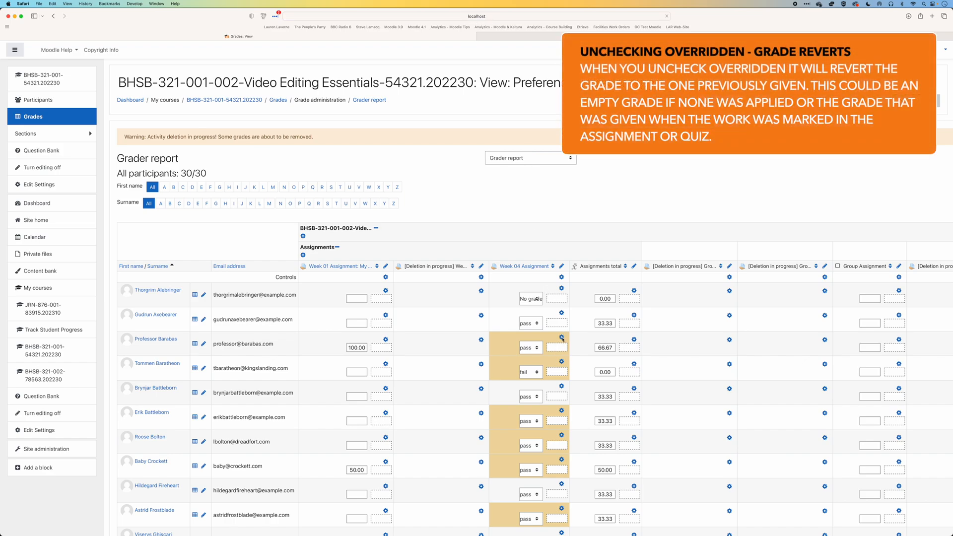
Remove the Overridden flag from the third and fourth students' Week 04 grades, saving each
{"action": "left_click", "coordinate": [561, 339]}
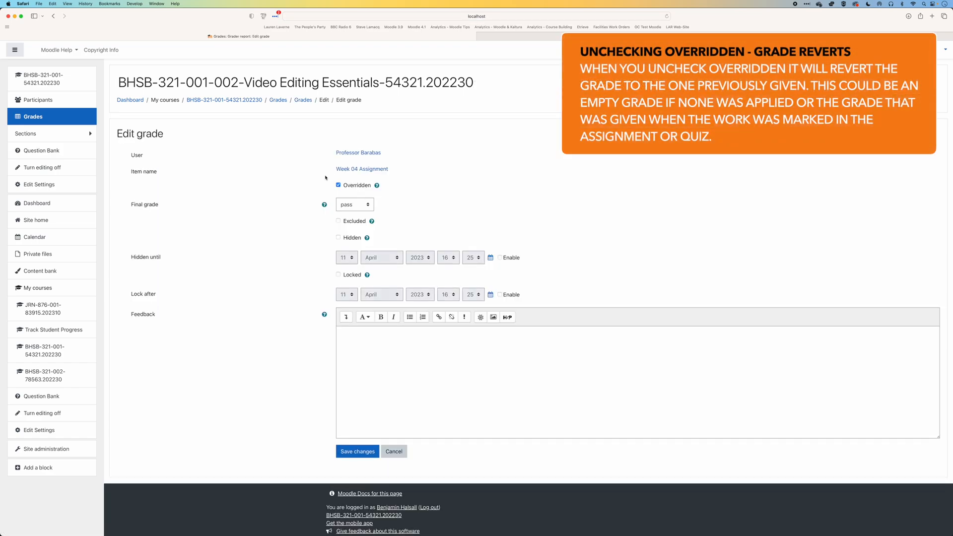
{"action": "left_click", "coordinate": [338, 185]}
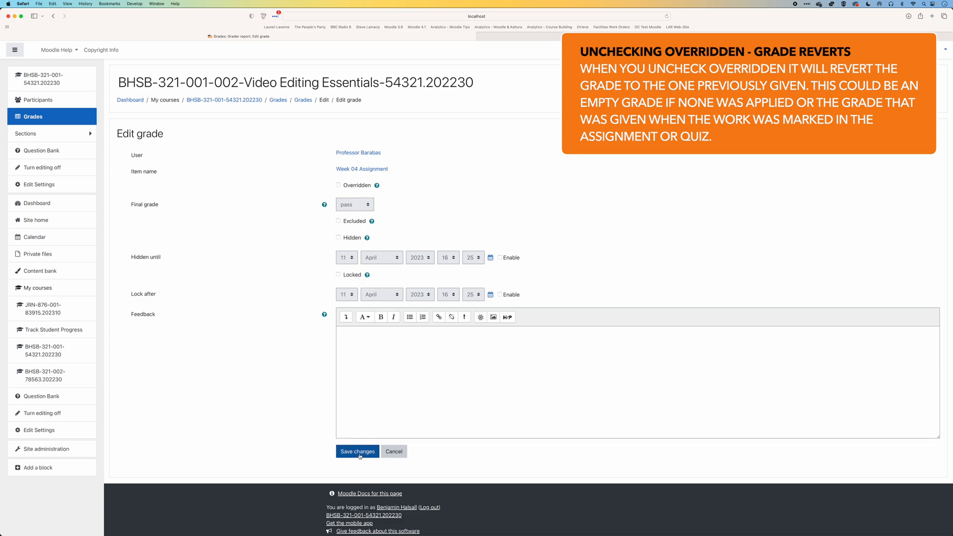
{"action": "left_click", "coordinate": [356, 450]}
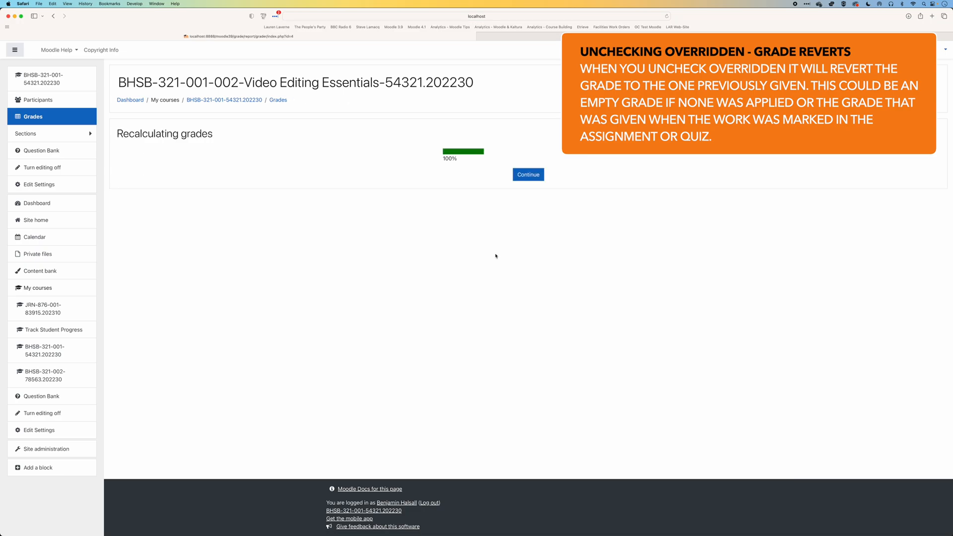
{"action": "left_click", "coordinate": [527, 175]}
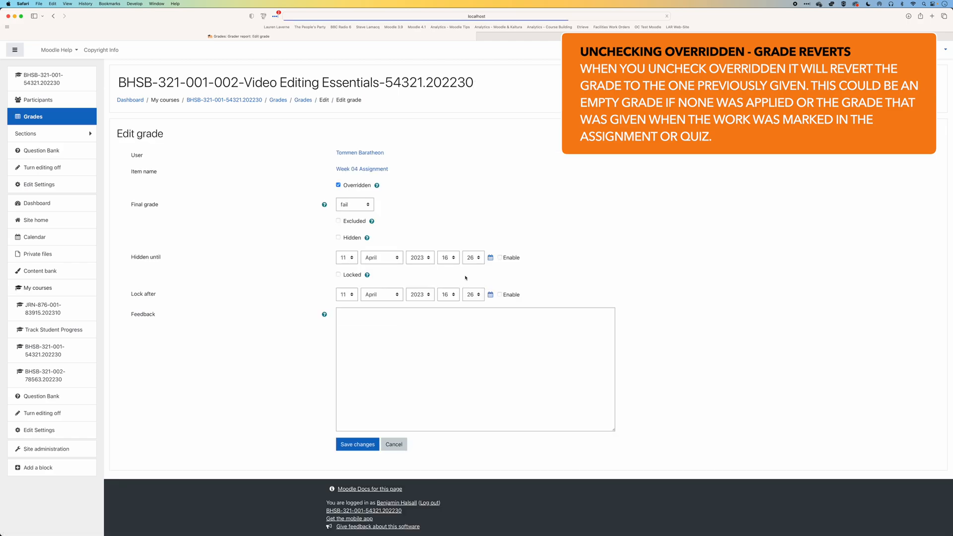
{"action": "left_click", "coordinate": [337, 185]}
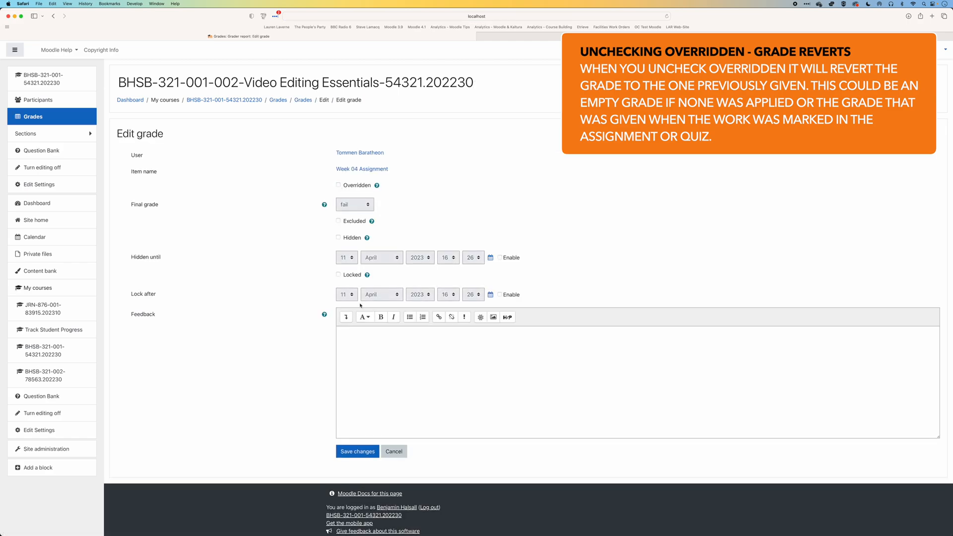
{"action": "left_click", "coordinate": [356, 450]}
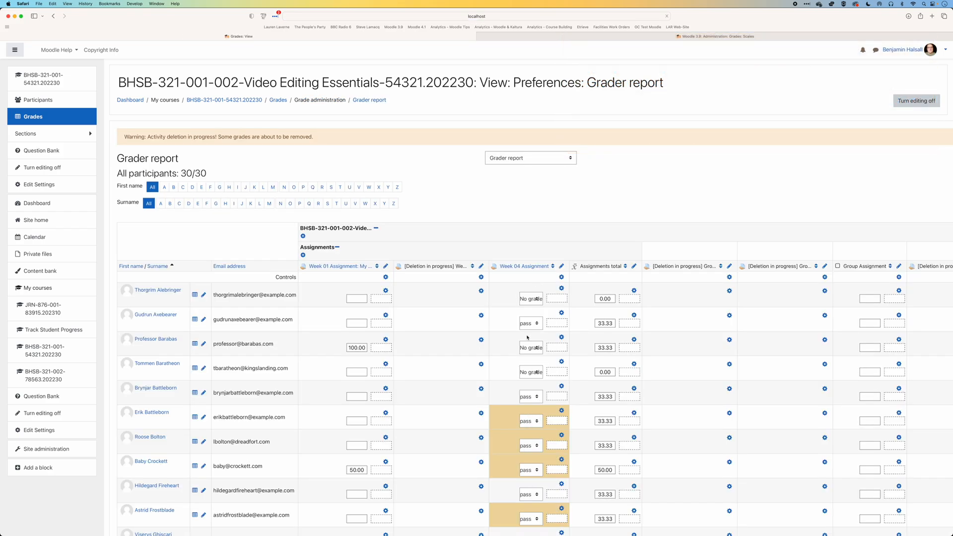
Turn editing off so the grader report shows the emptied Week 04 grades read-only
{"action": "scroll", "scroll_direction": "down", "scroll_amount": 3}
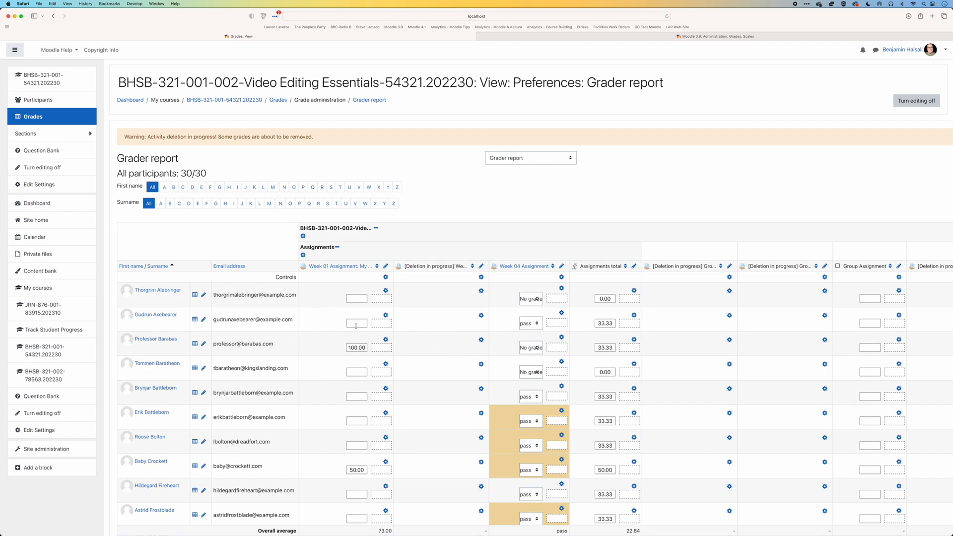
{"action": "mouse_move", "coordinate": [498, 298]}
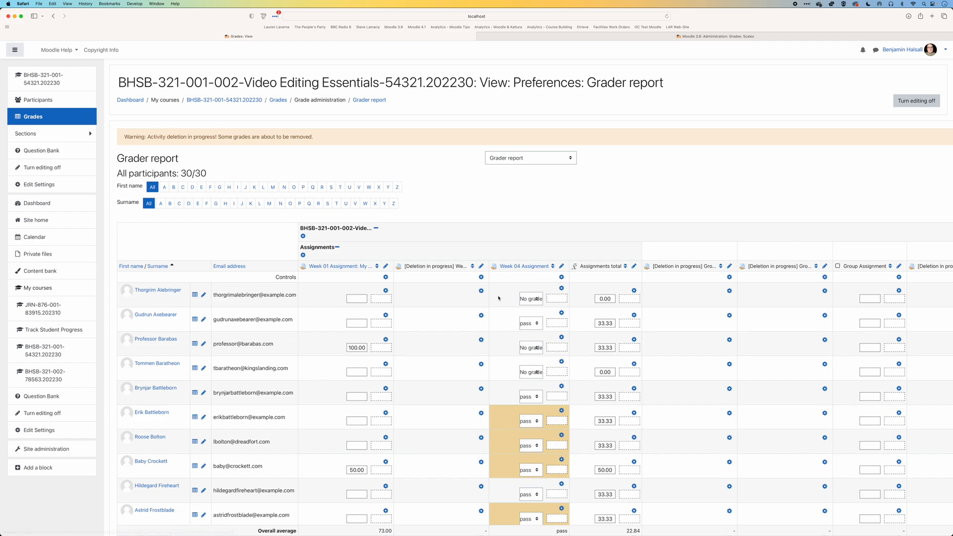
{"action": "mouse_move", "coordinate": [650, 230]}
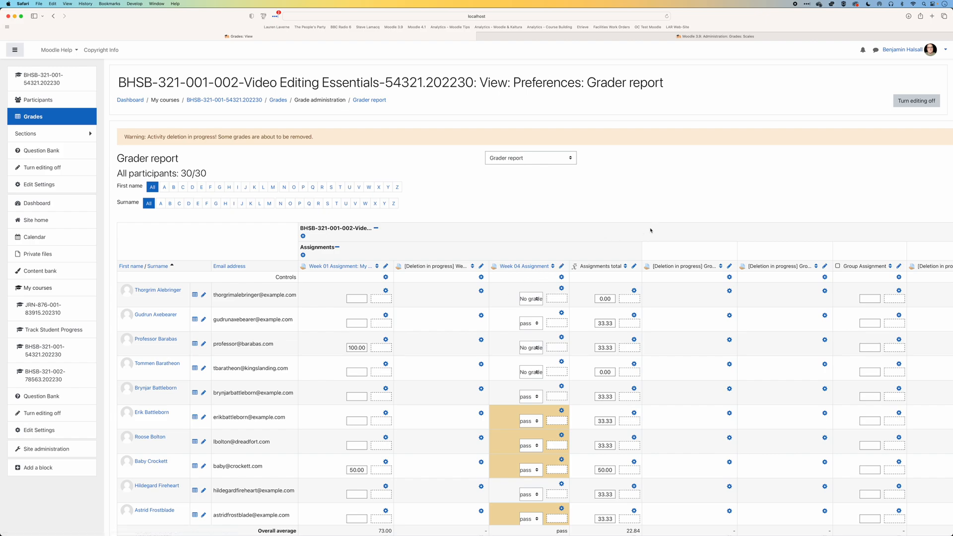
{"action": "mouse_move", "coordinate": [915, 100]}
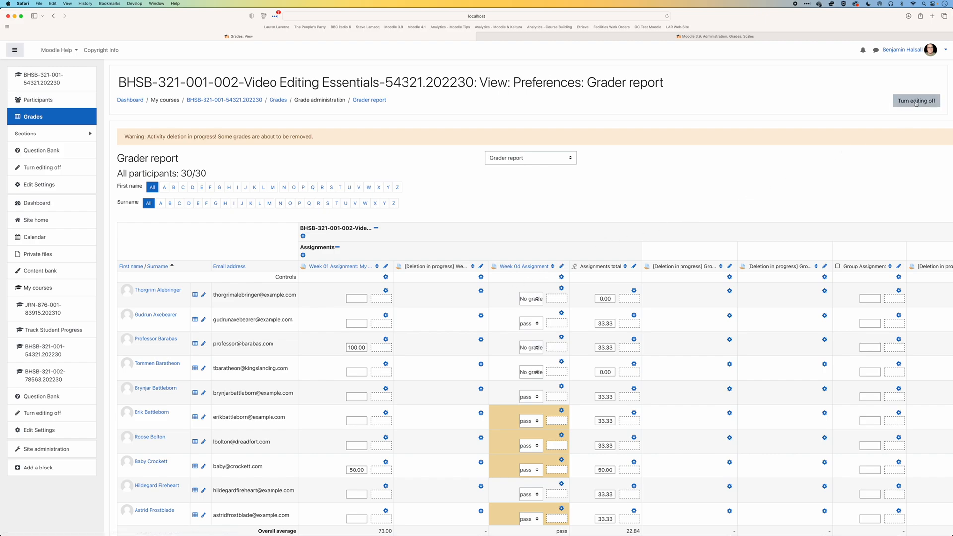
{"action": "left_click", "coordinate": [915, 101]}
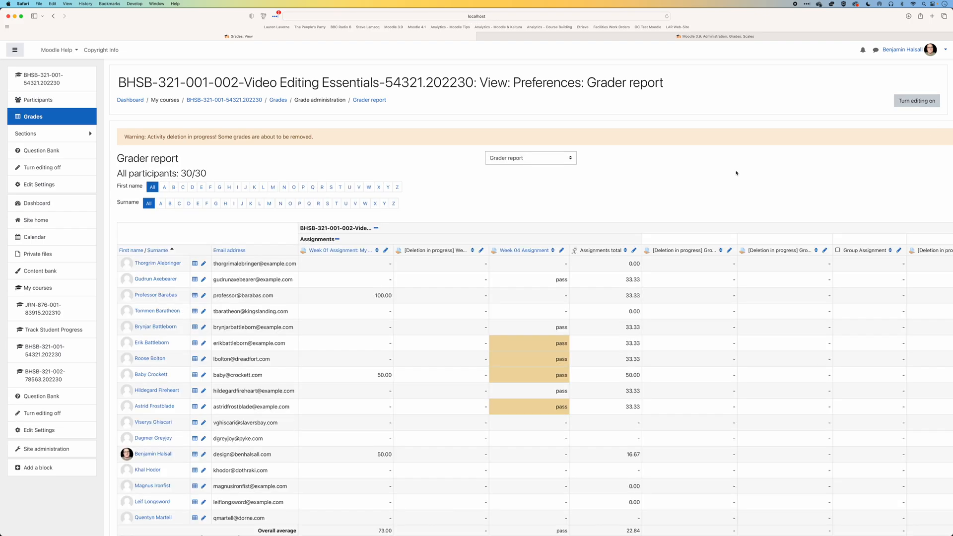
{"action": "mouse_move", "coordinate": [527, 264]}
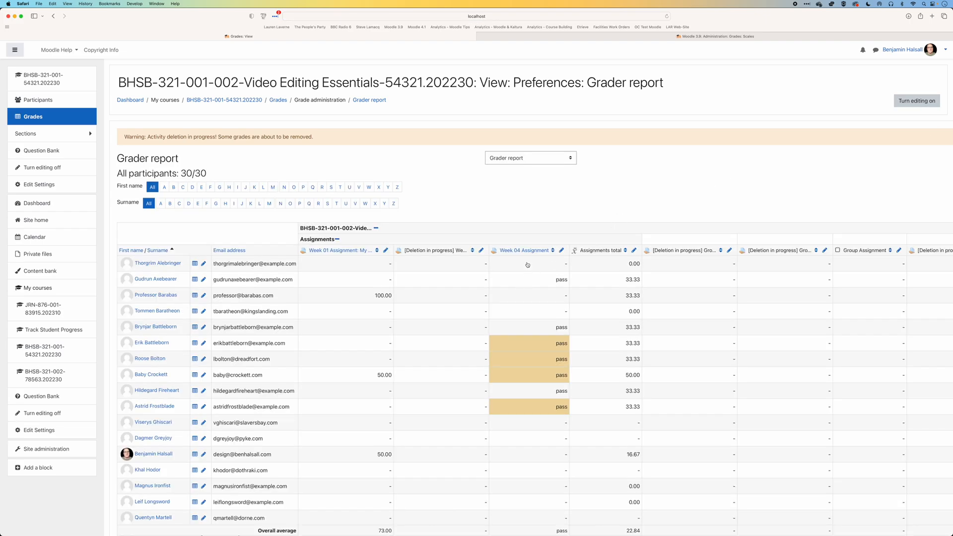
{"action": "mouse_move", "coordinate": [522, 321]}
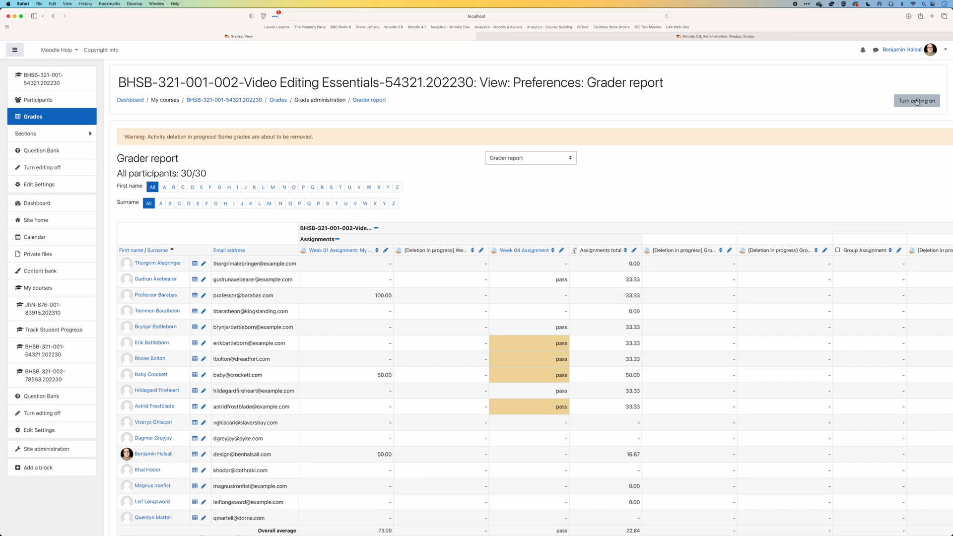
{"action": "left_click", "coordinate": [916, 100]}
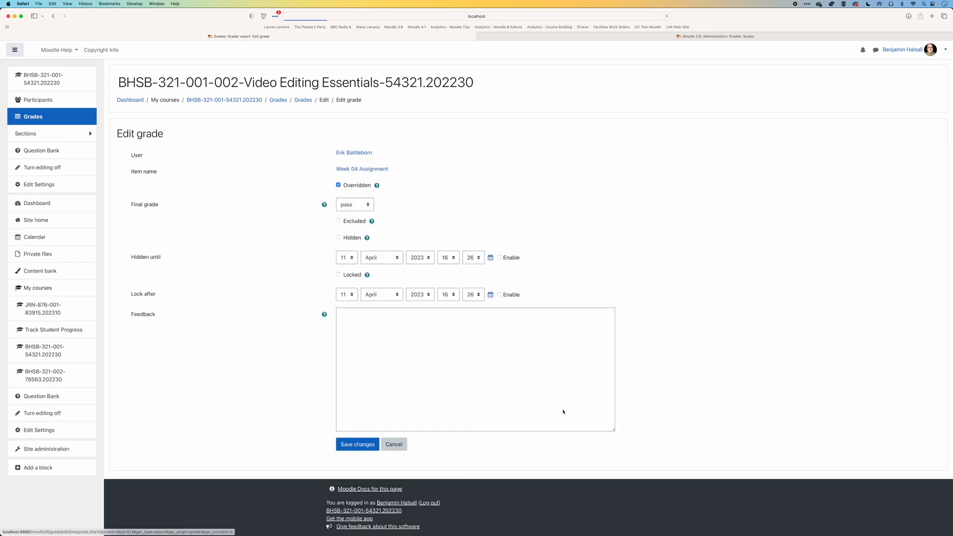
{"action": "left_click", "coordinate": [338, 185]}
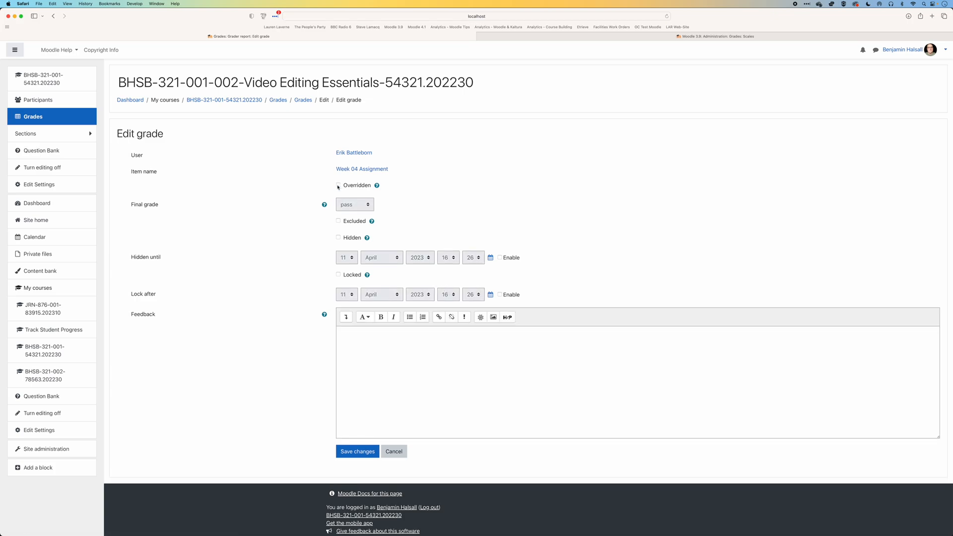
{"action": "left_click", "coordinate": [357, 451]}
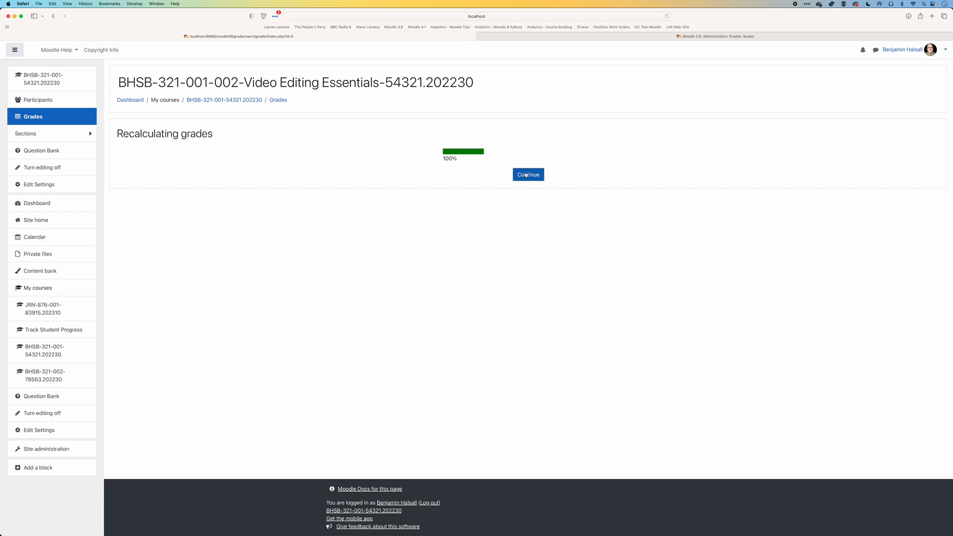
{"action": "left_click", "coordinate": [527, 175]}
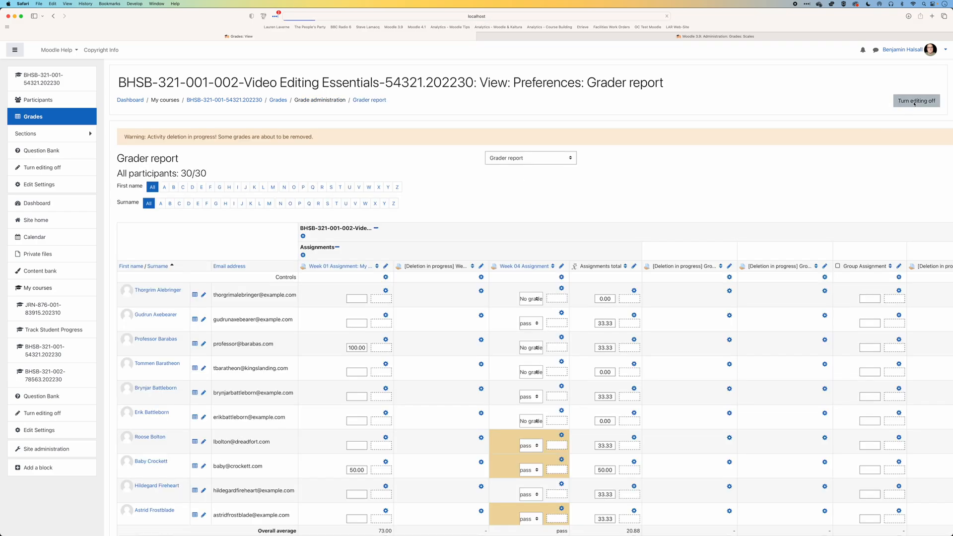
{"action": "left_click", "coordinate": [915, 100]}
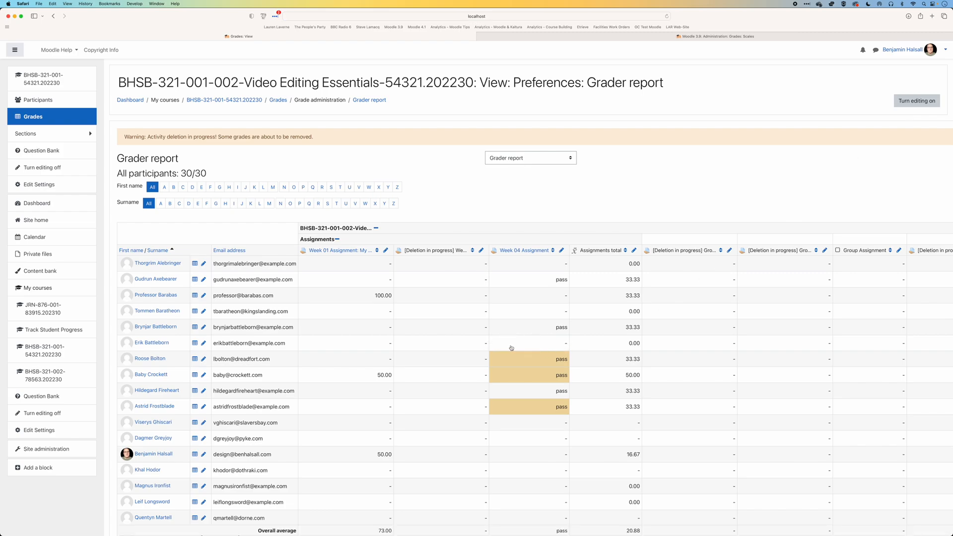
{"action": "mouse_move", "coordinate": [518, 348]}
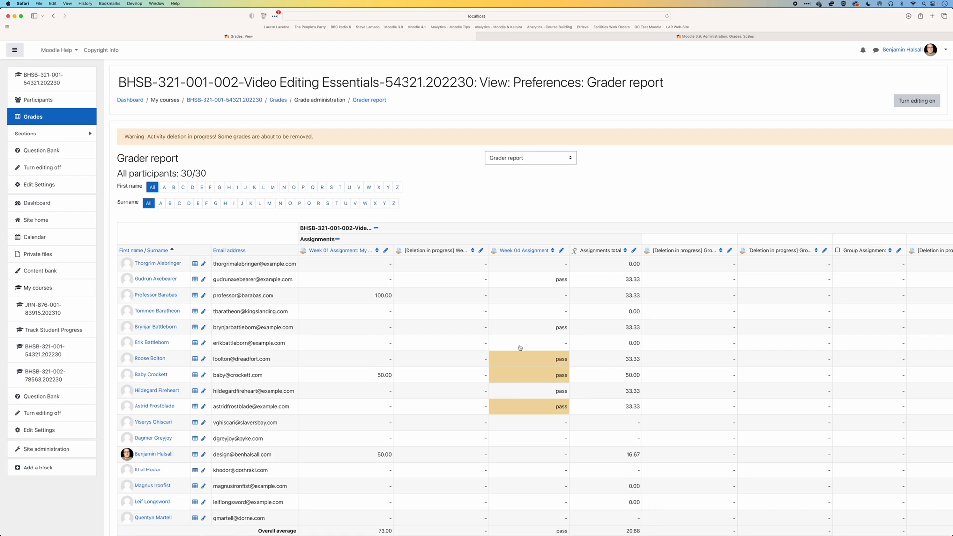
{"action": "mouse_move", "coordinate": [612, 378]}
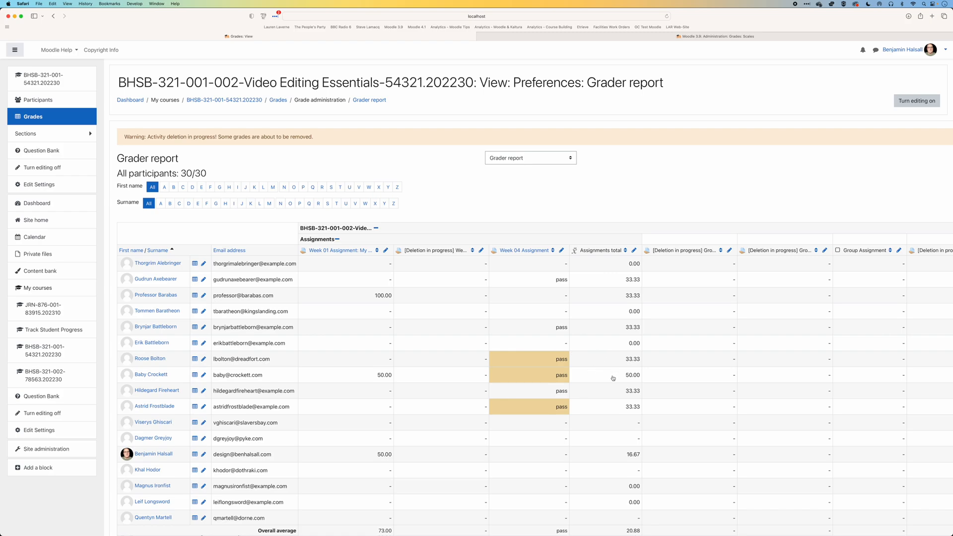
{"action": "left_click", "coordinate": [604, 374]}
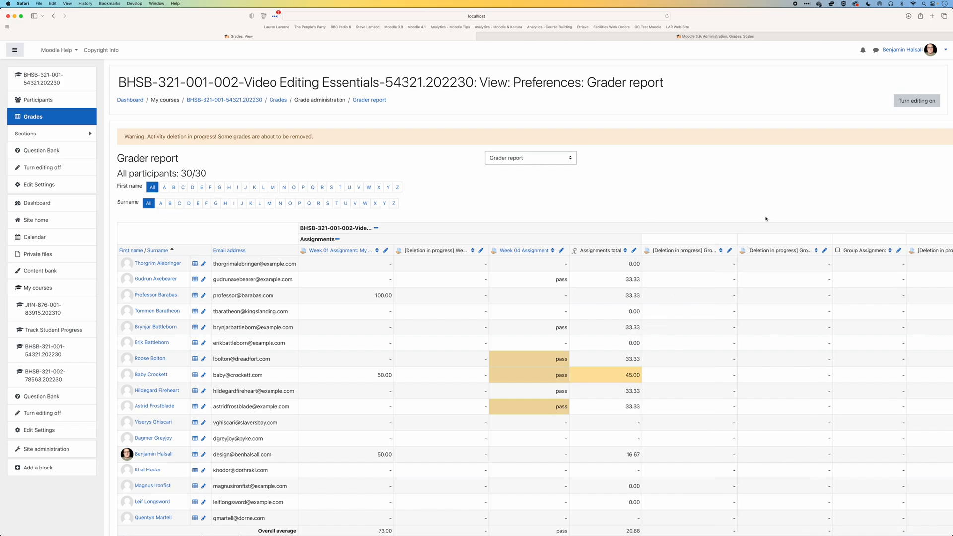
{"action": "left_click", "coordinate": [916, 100]}
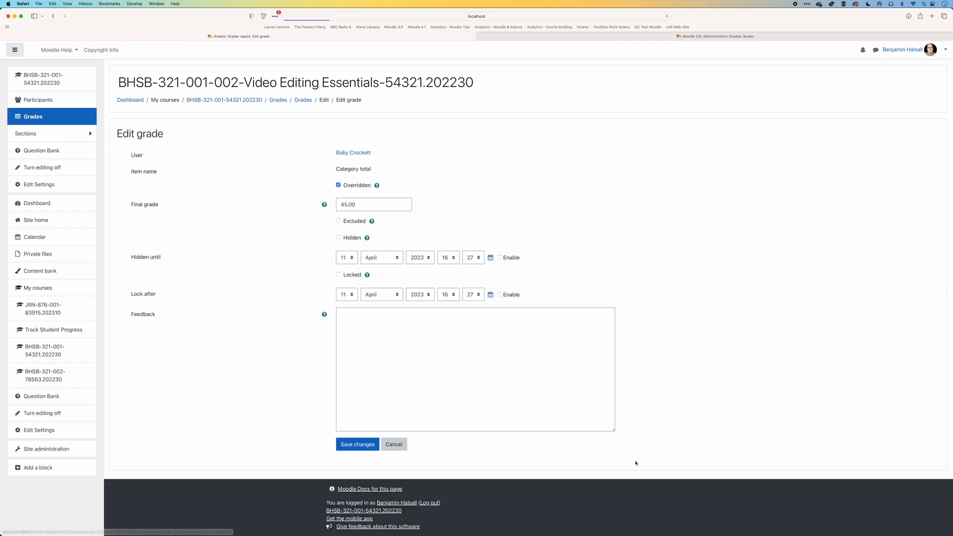
{"action": "left_click", "coordinate": [338, 185]}
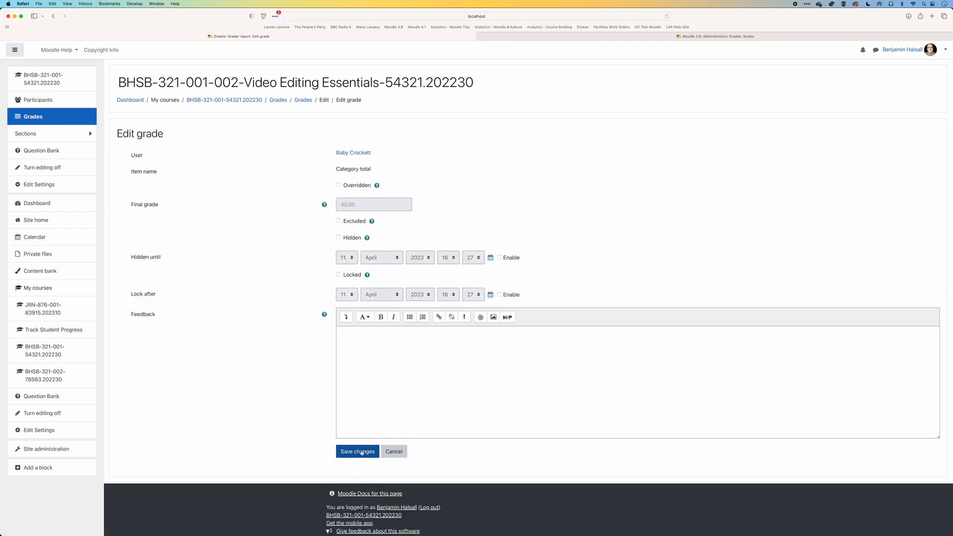
{"action": "left_click", "coordinate": [358, 451]}
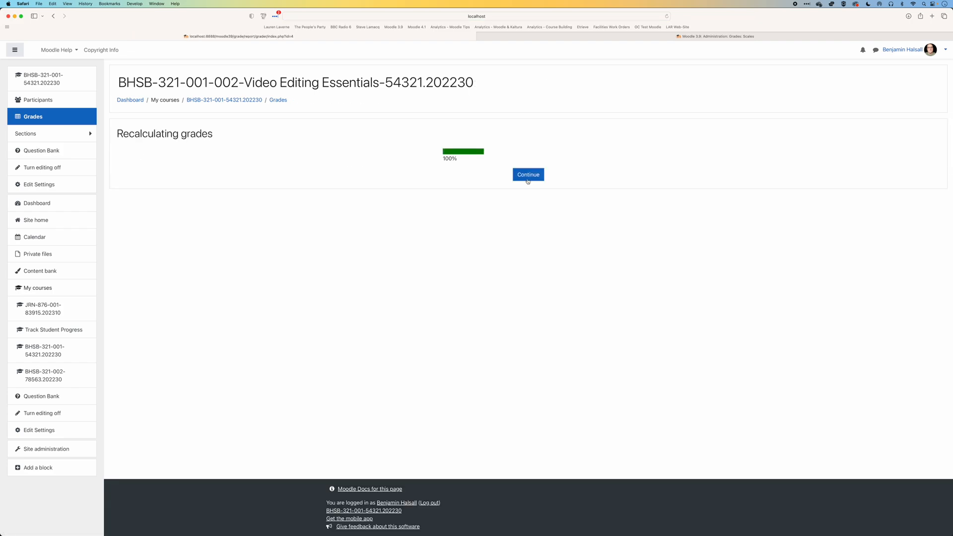
{"action": "left_click", "coordinate": [527, 174]}
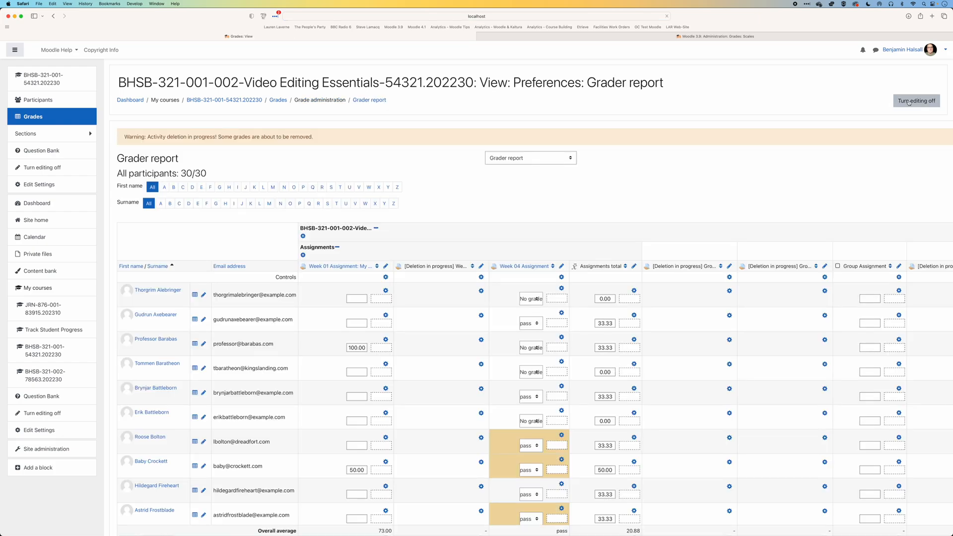
{"action": "left_click", "coordinate": [915, 100]}
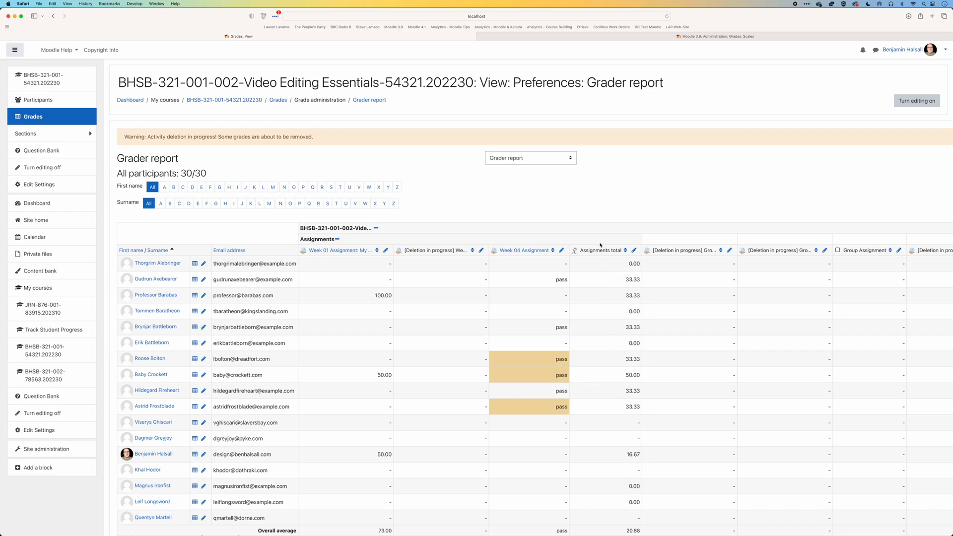
{"action": "mouse_move", "coordinate": [363, 369]}
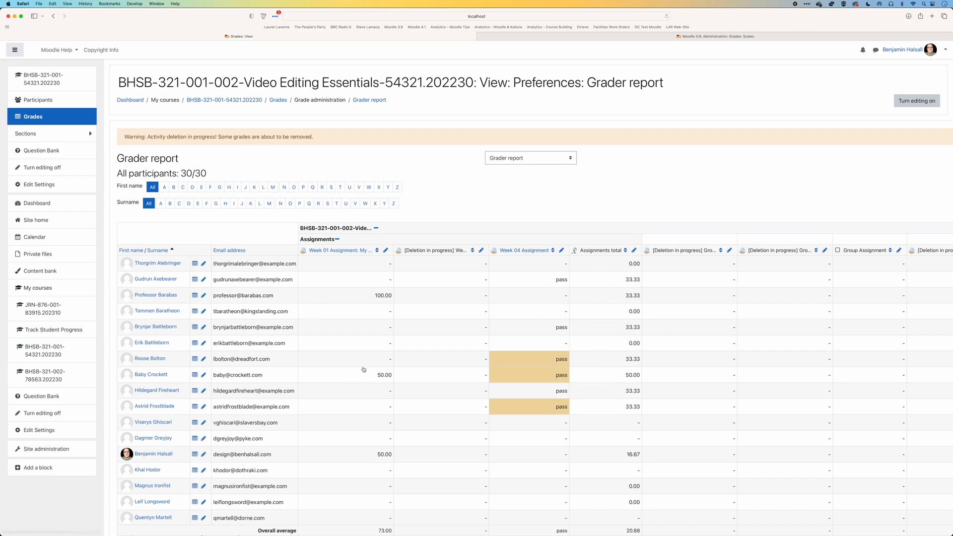
Remove the override on Roose Bolton's 66.00 Week 01 grade, leaving it empty and his total 33.33
{"action": "left_click", "coordinate": [345, 358]}
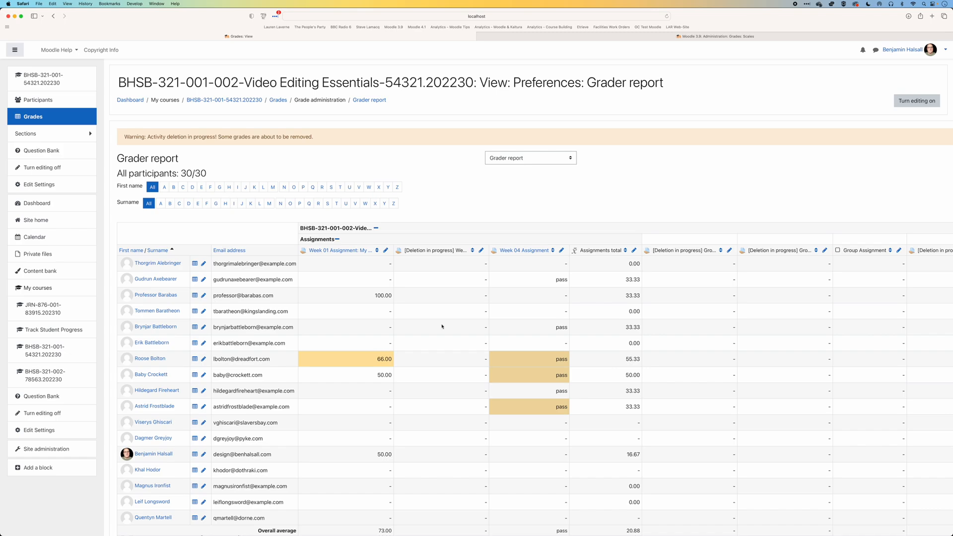
{"action": "left_click", "coordinate": [915, 101]}
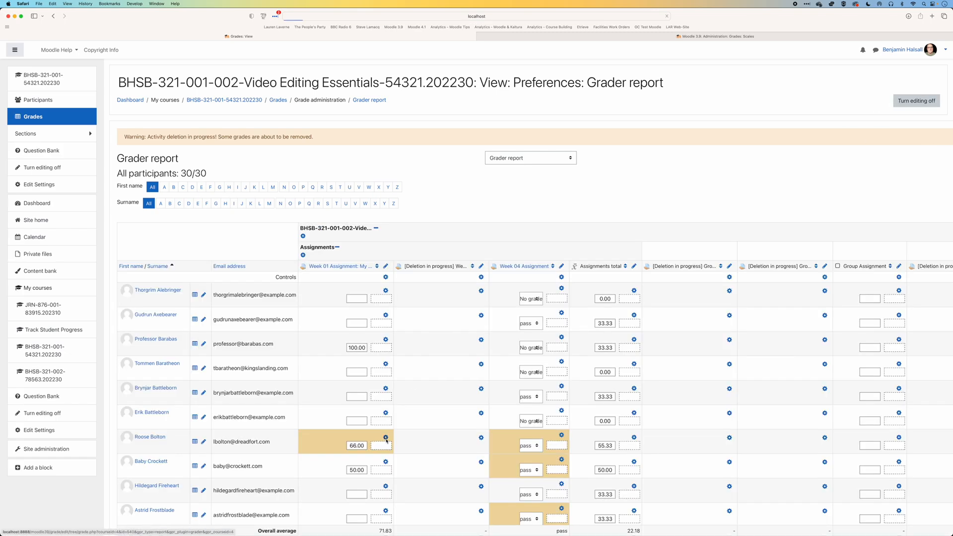
{"action": "left_click", "coordinate": [385, 437]}
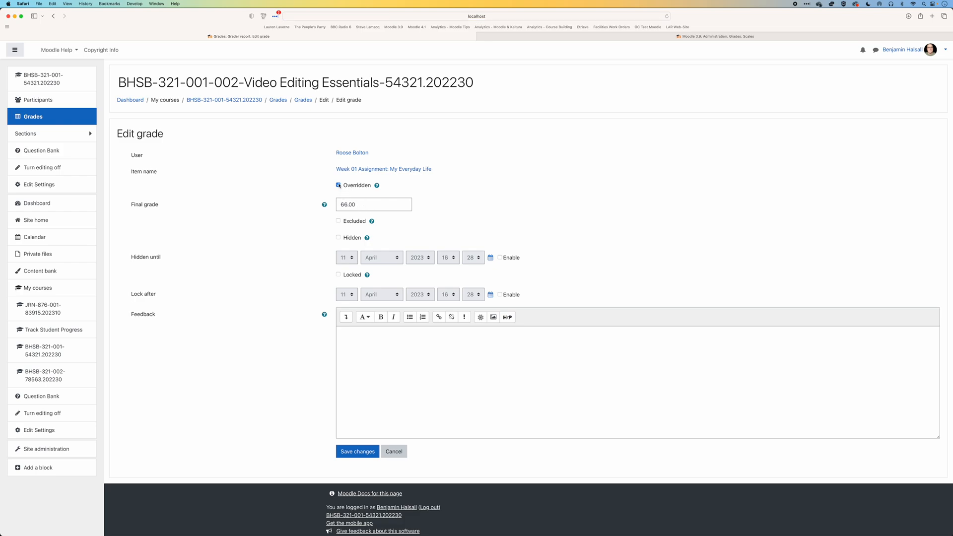
{"action": "left_click", "coordinate": [357, 450]}
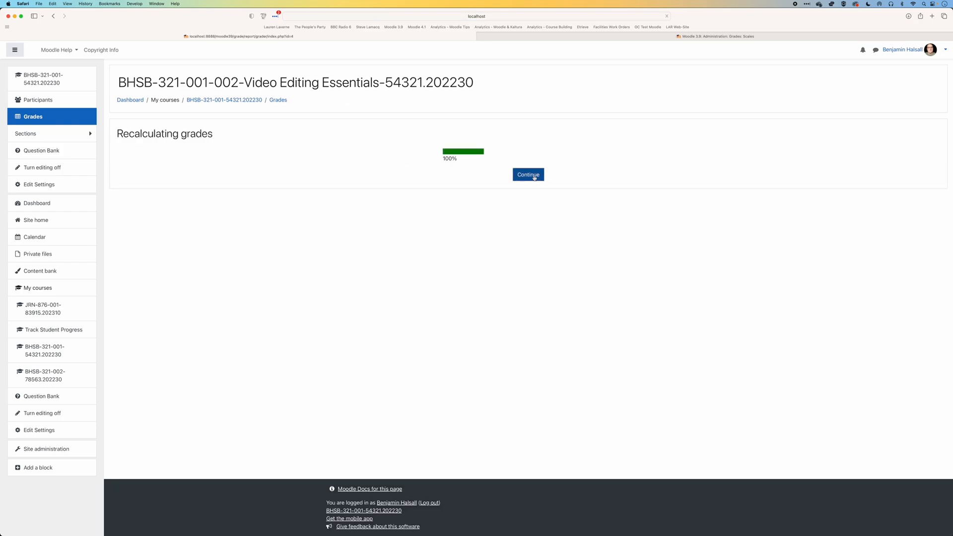
{"action": "left_click", "coordinate": [527, 174]}
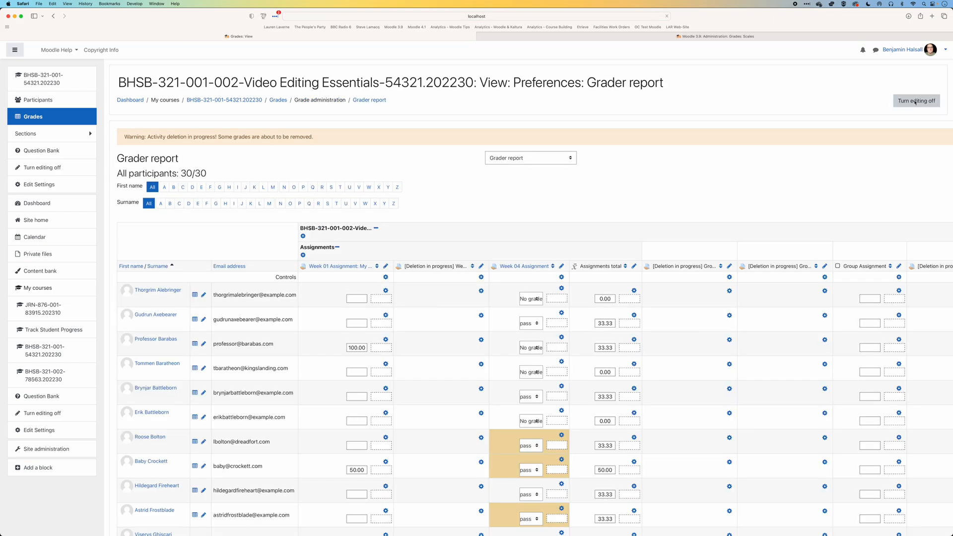
{"action": "left_click", "coordinate": [915, 100]}
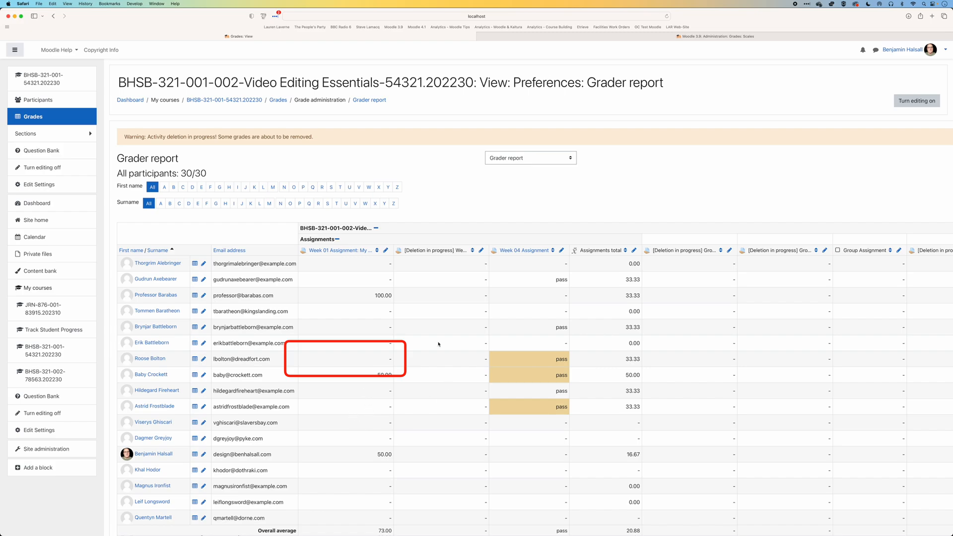
{"action": "mouse_move", "coordinate": [346, 456]}
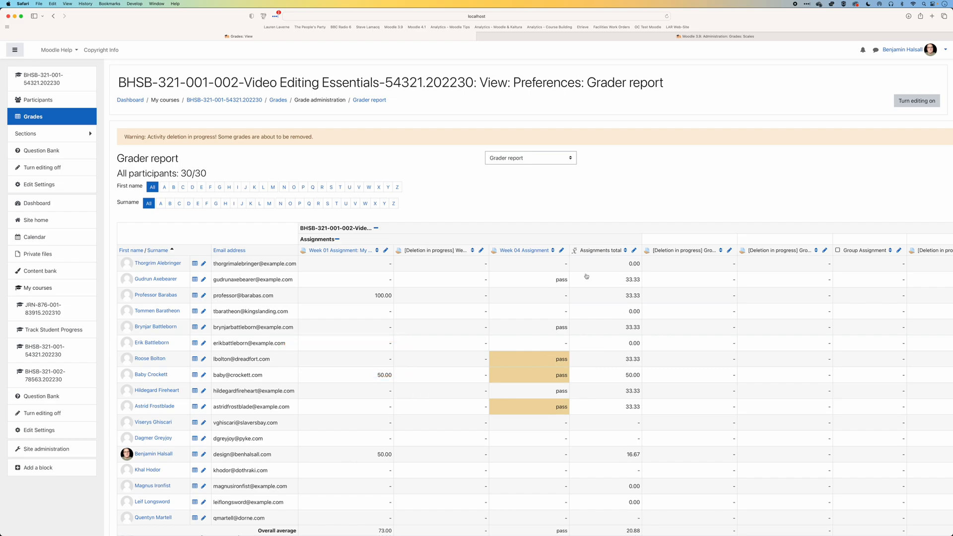
{"action": "mouse_move", "coordinate": [542, 280]}
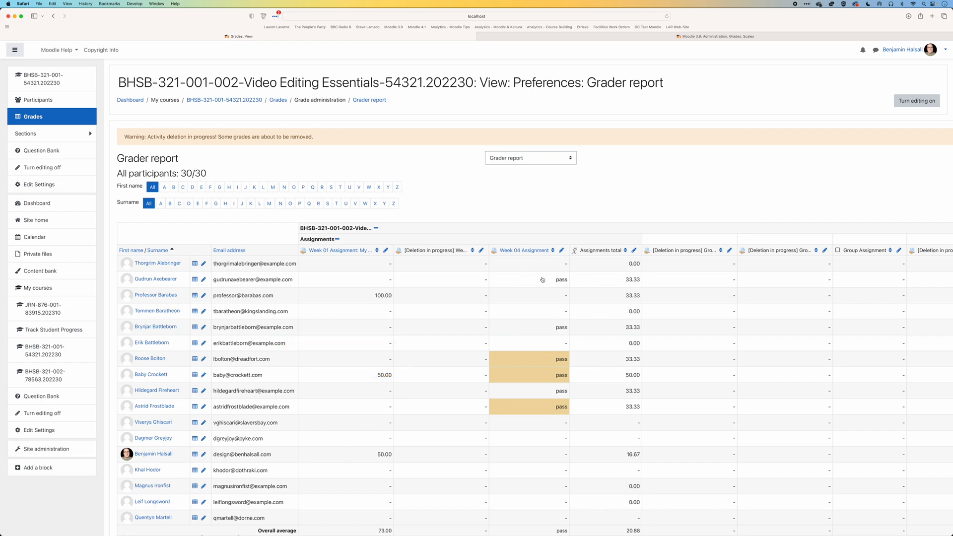